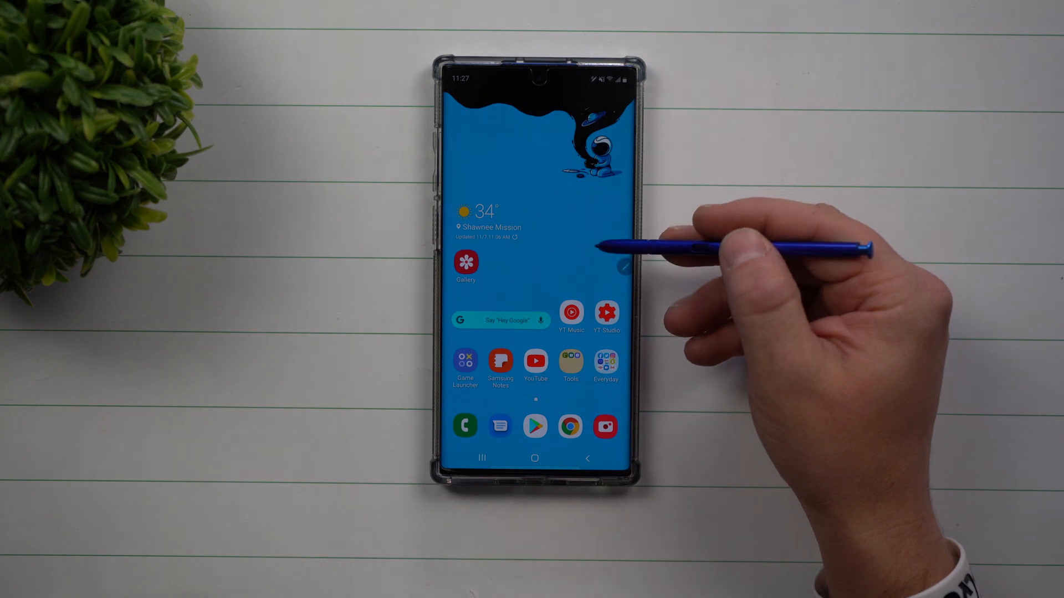
{"action": "mouse_move", "coordinate": [616, 99]}
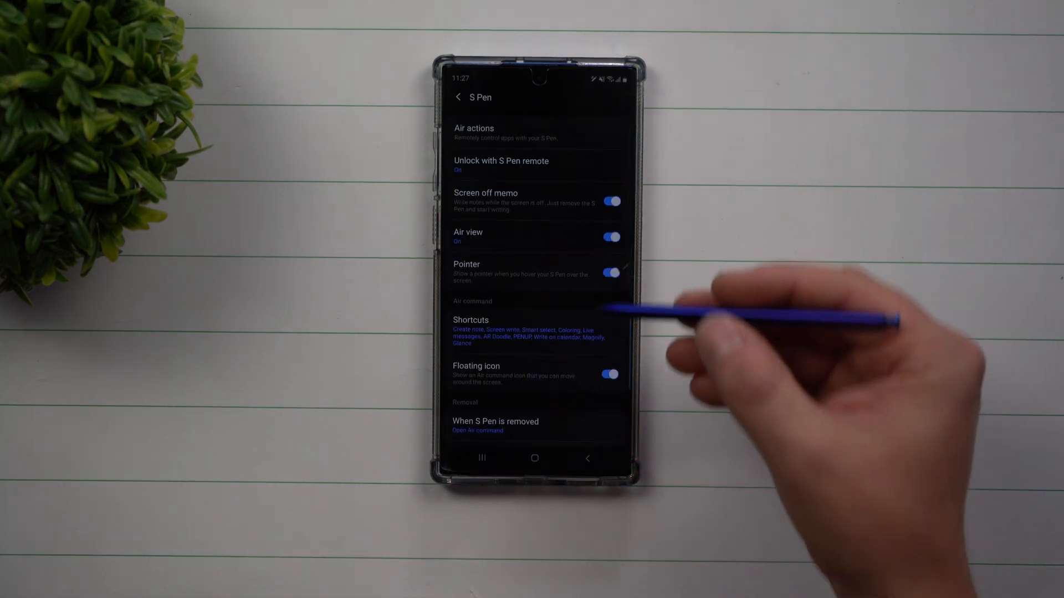
{"action": "scroll", "scroll_direction": "down", "scroll_amount": 3}
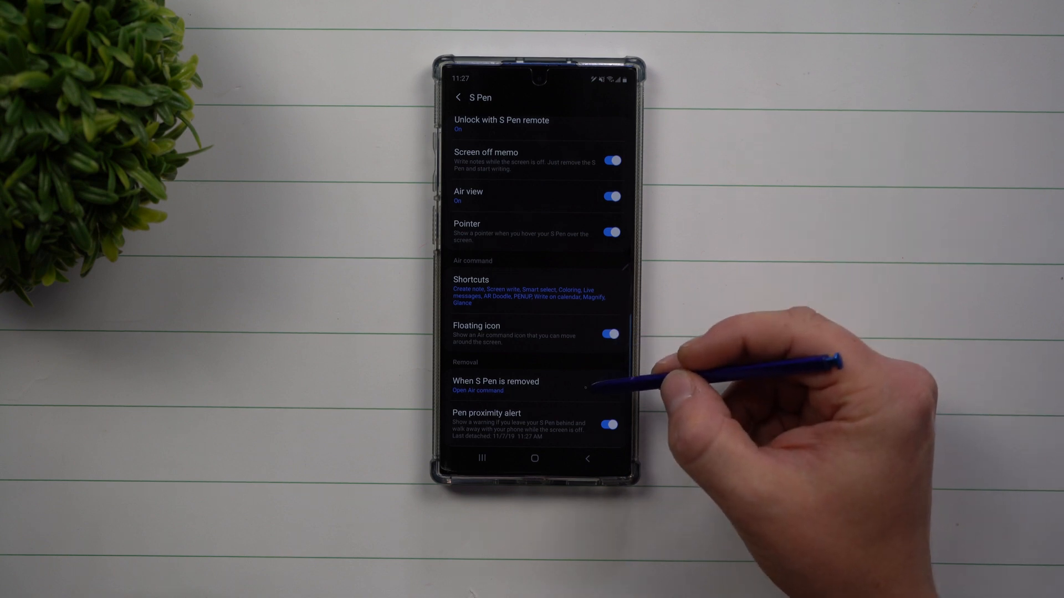
{"action": "left_click", "coordinate": [494, 383]}
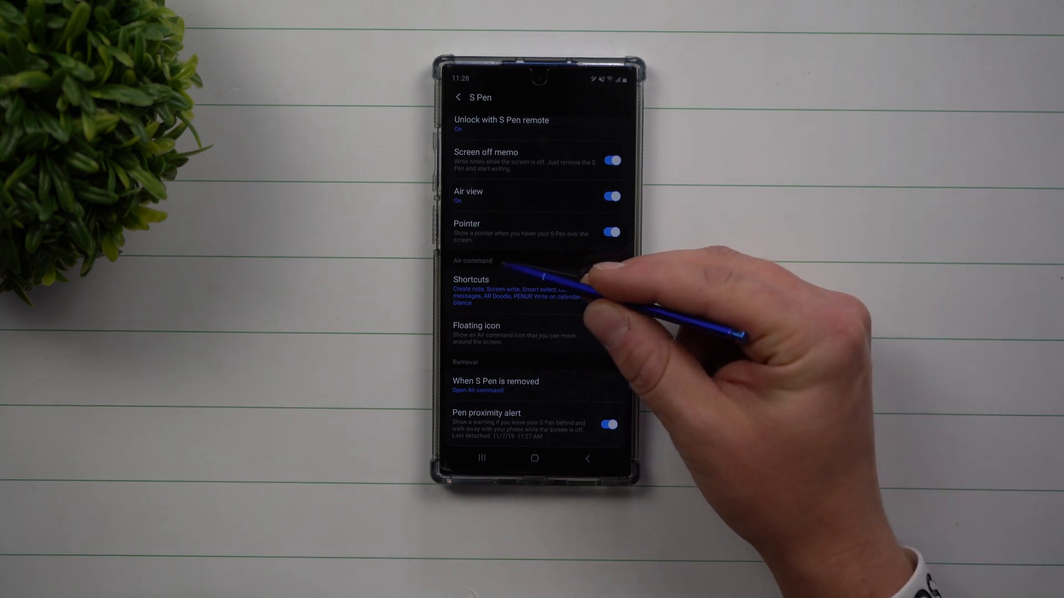
{"action": "scroll", "scroll_direction": "down", "scroll_amount": 3}
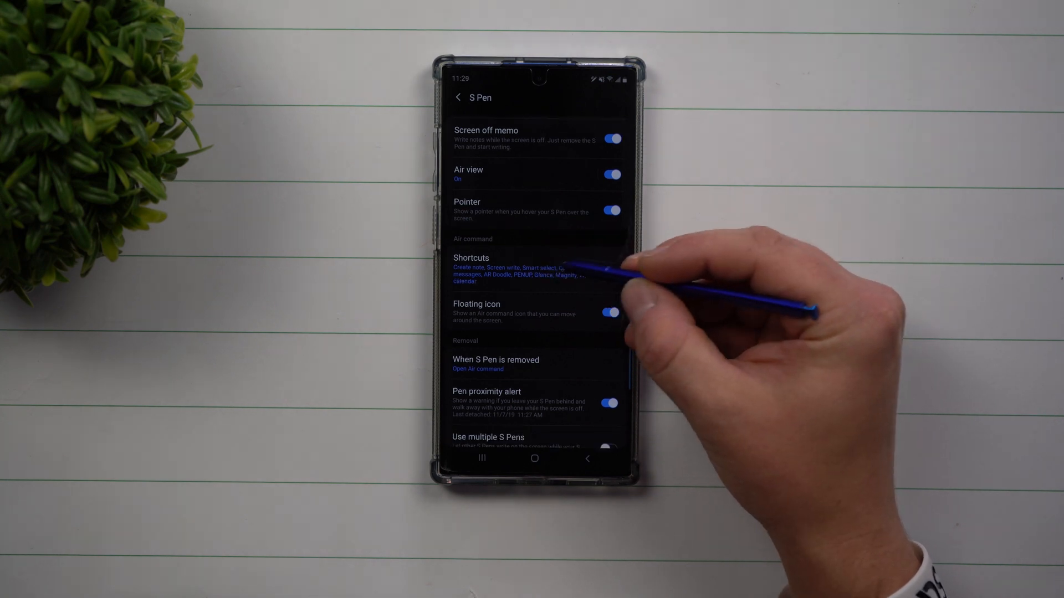
Step: Go into Air Command Shortcuts and scroll the shortcut column down to Write on calendar
{"action": "left_click", "coordinate": [471, 257]}
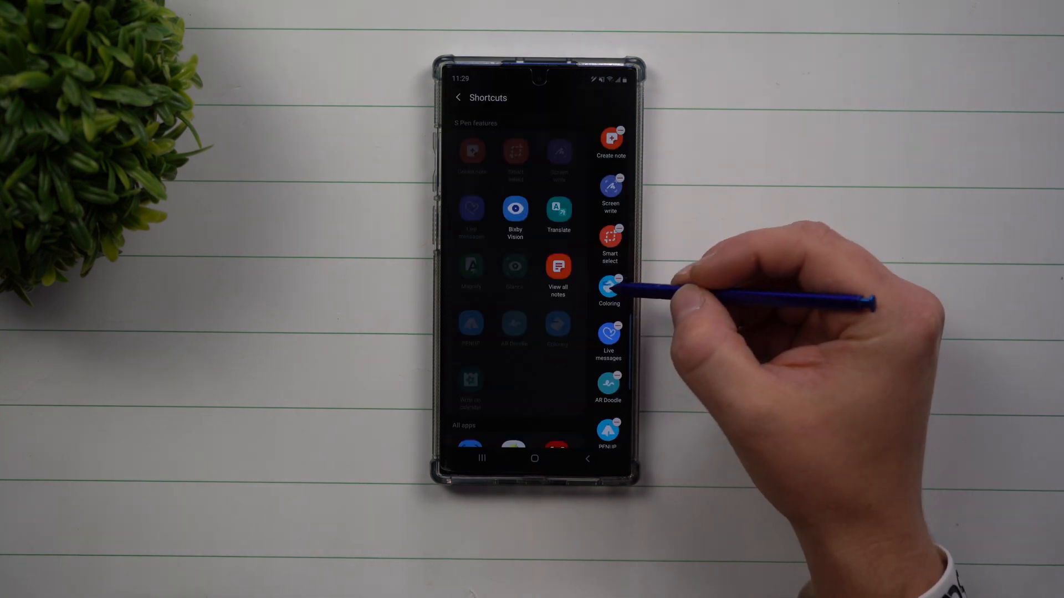
{"action": "scroll", "scroll_direction": "down", "scroll_amount": 3}
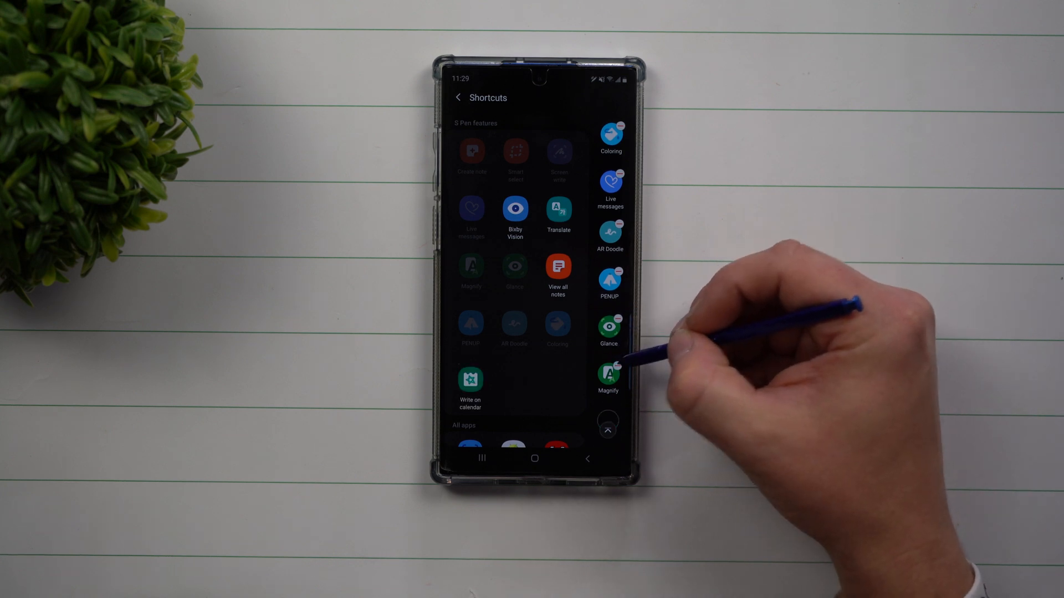
{"action": "scroll", "scroll_direction": "down", "scroll_amount": 3}
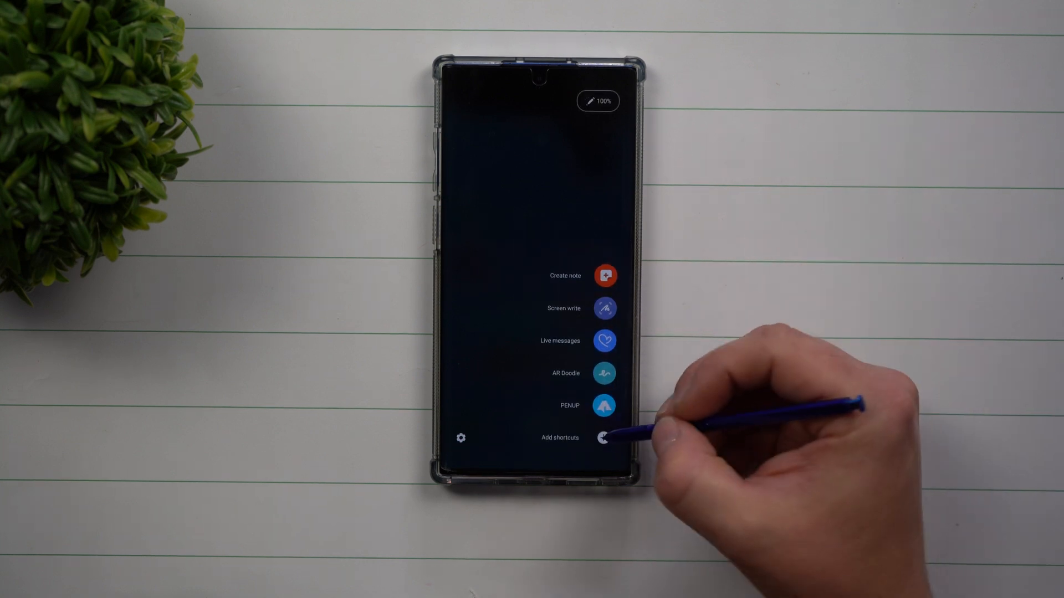
Step: Re-add Write on calendar, then move Glance up to sit directly after Screen write
{"action": "left_click", "coordinate": [605, 439]}
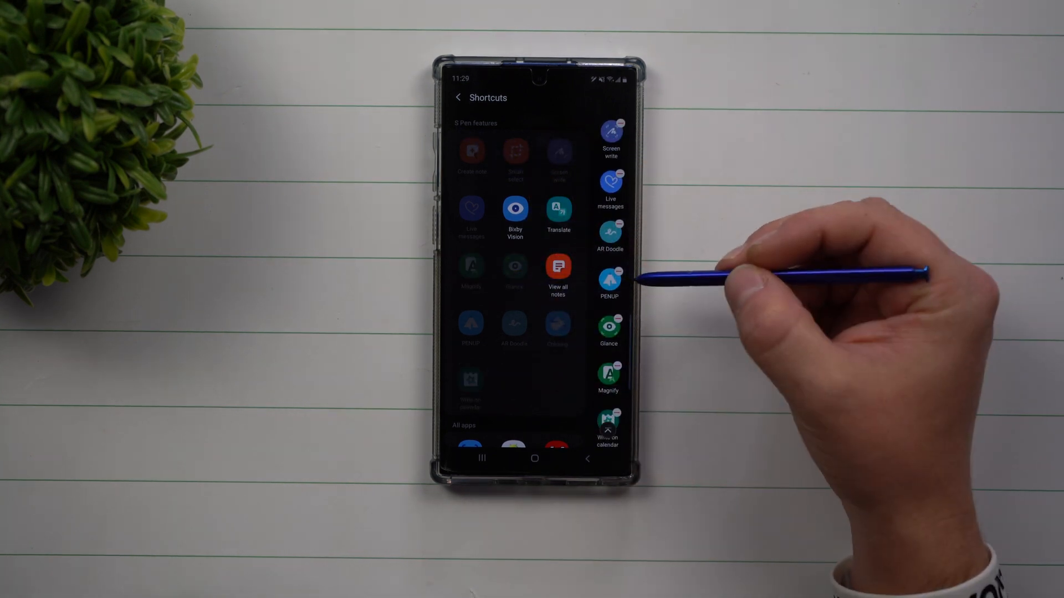
{"action": "left_click", "coordinate": [608, 372]}
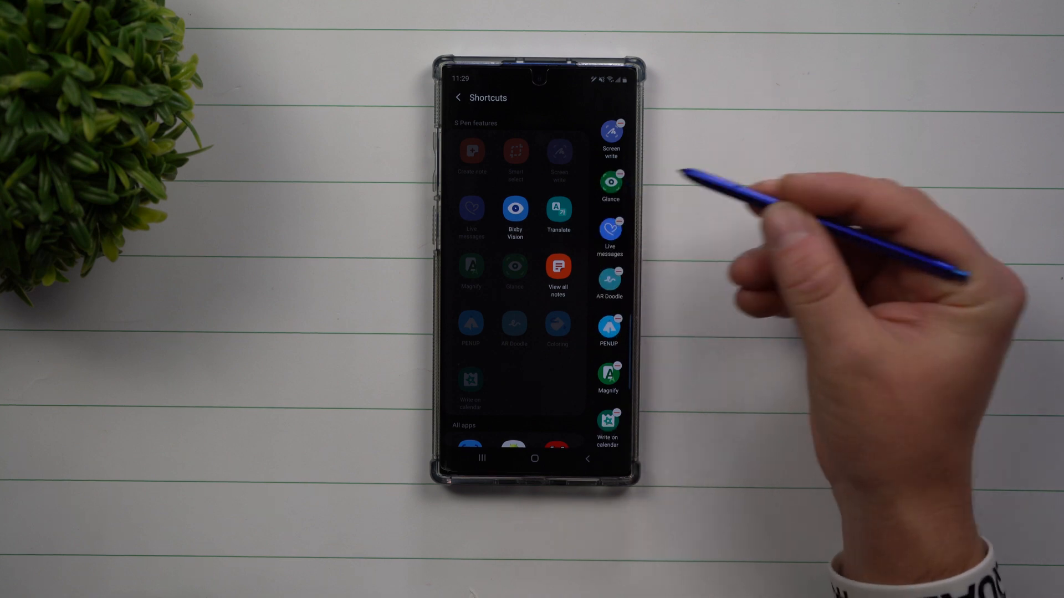
{"action": "mouse_move", "coordinate": [619, 238]}
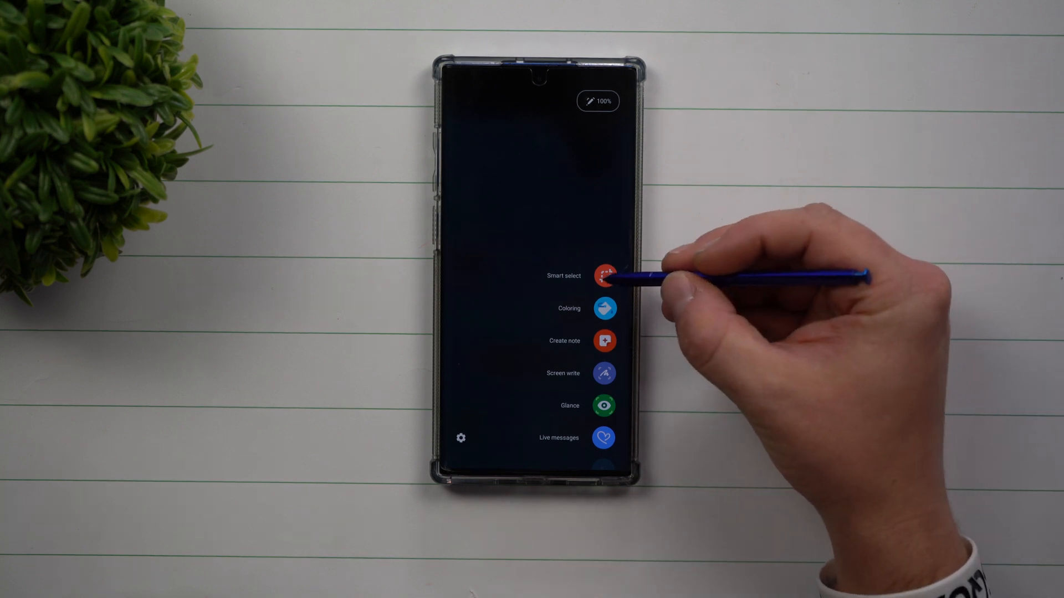
Step: Use Smart select to capture the Google search bar and a row of app icons
{"action": "left_click", "coordinate": [604, 275]}
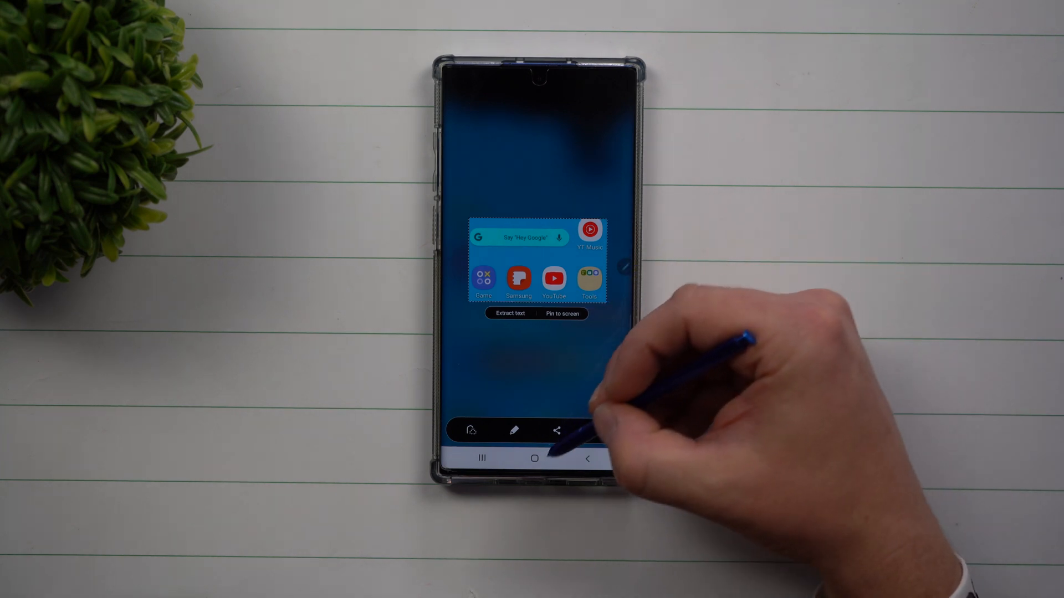
Step: Dismiss the capture and scroll Air Command down to Glance through Write on calendar
{"action": "left_click", "coordinate": [588, 459]}
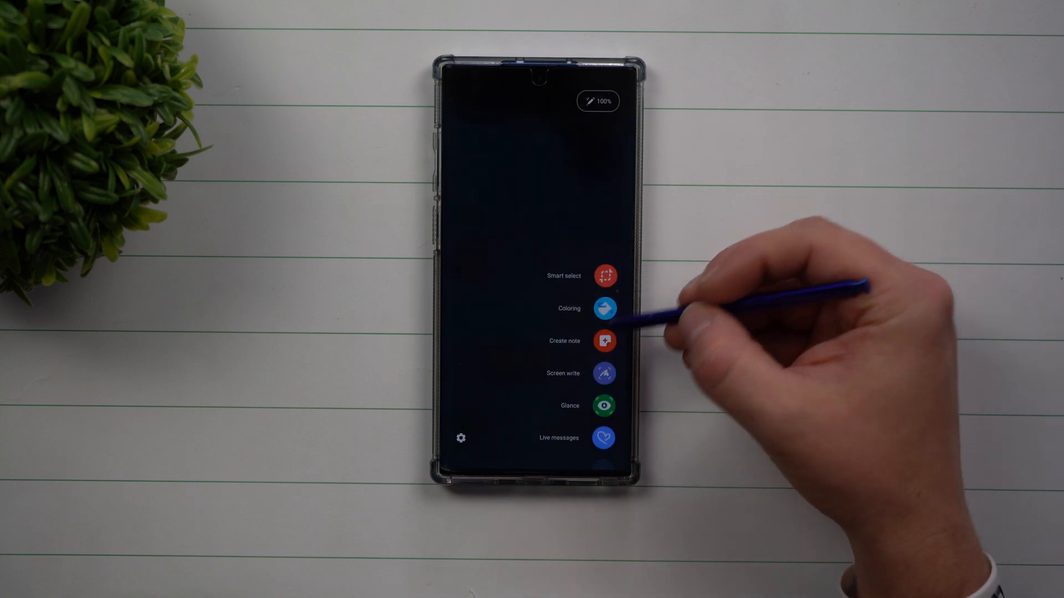
{"action": "scroll", "scroll_direction": "down", "scroll_amount": 3}
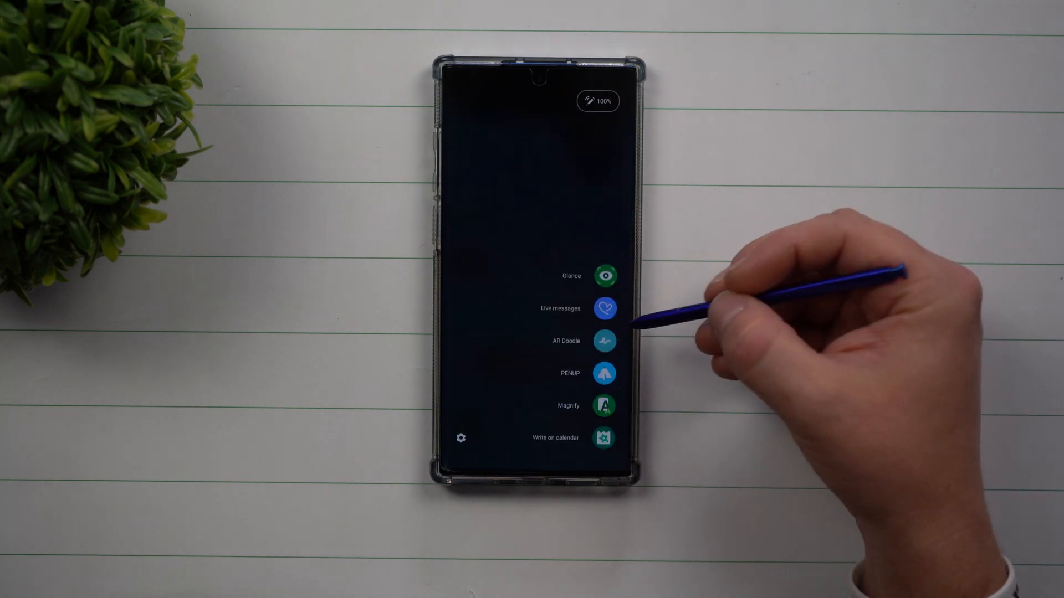